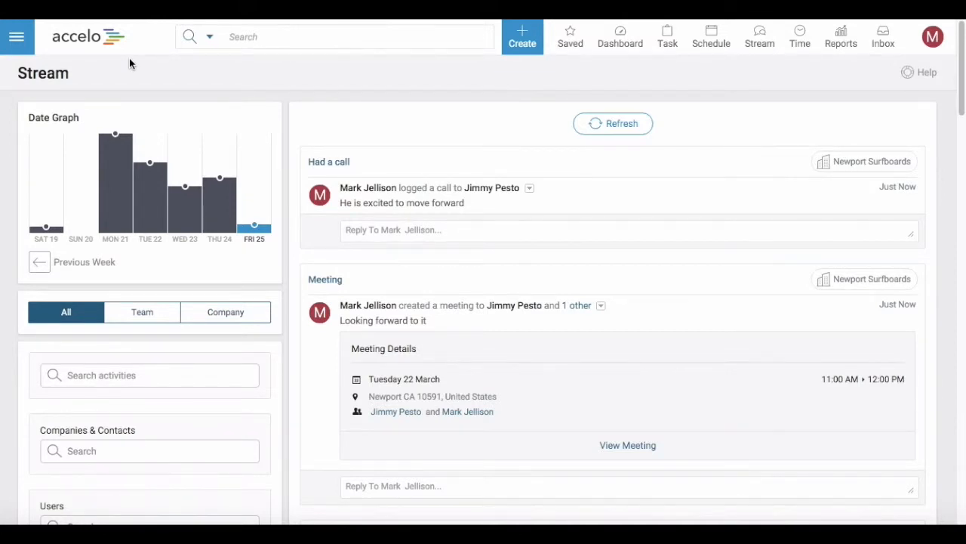
mouse_move(389, 95)
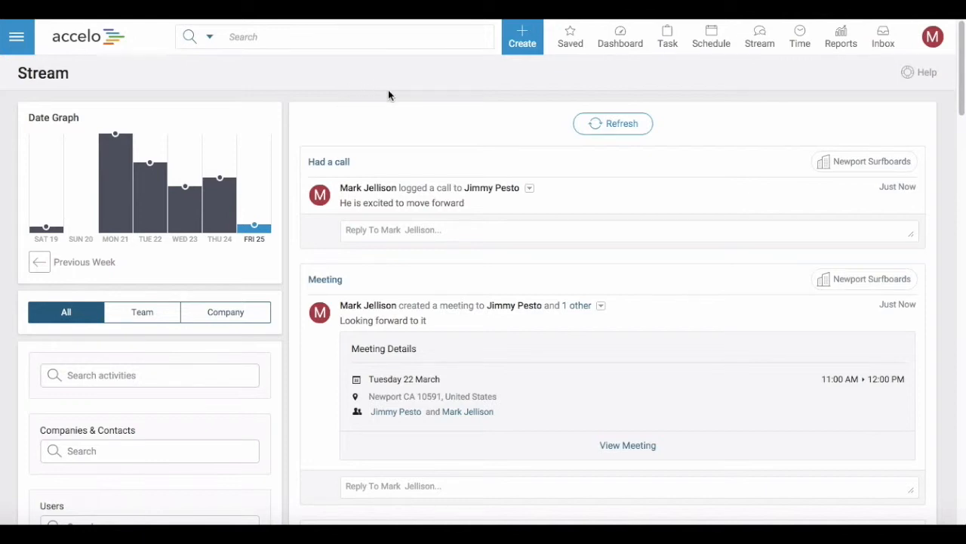
mouse_move(499, 84)
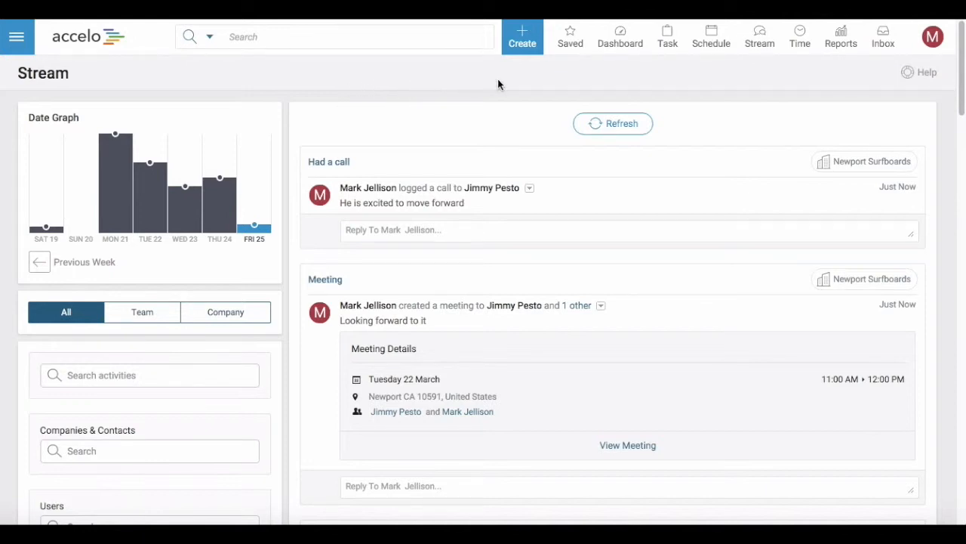
Open the Ticket Dashboard from the Dashboard menu in the top bar
left_click(619, 36)
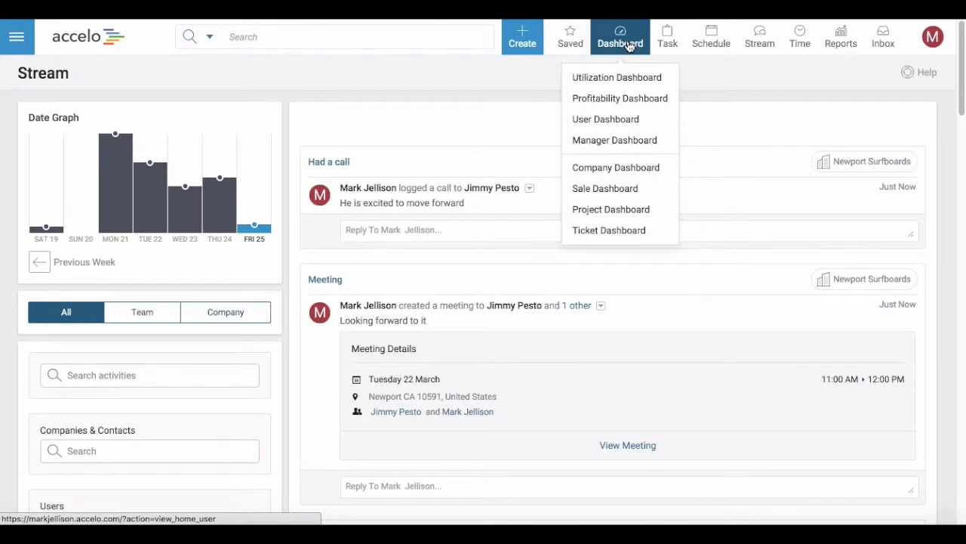
mouse_move(610, 208)
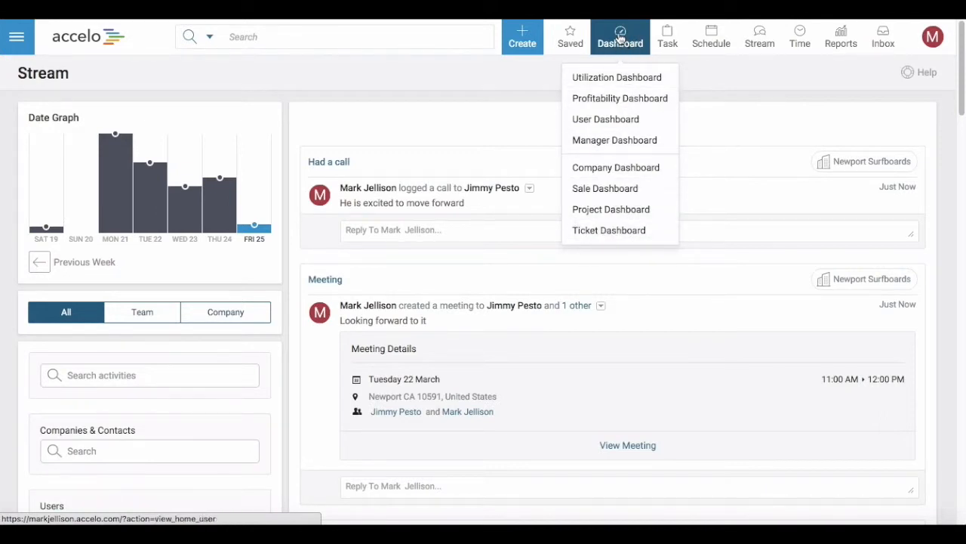
mouse_move(609, 229)
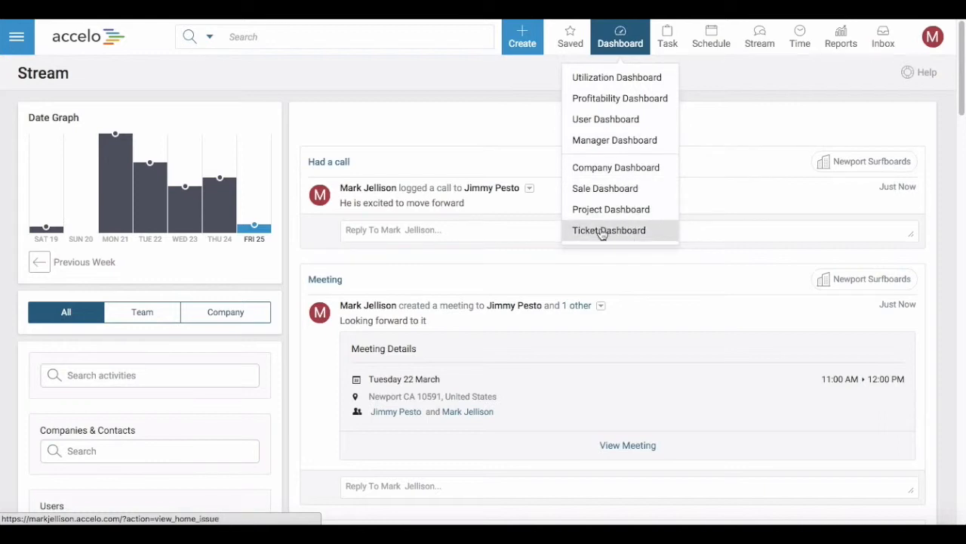
left_click(610, 230)
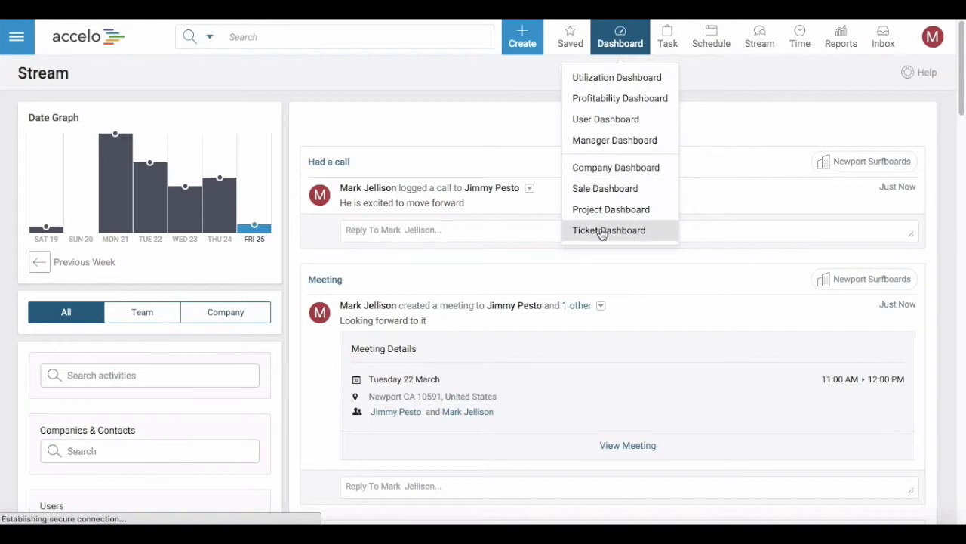
left_click(609, 229)
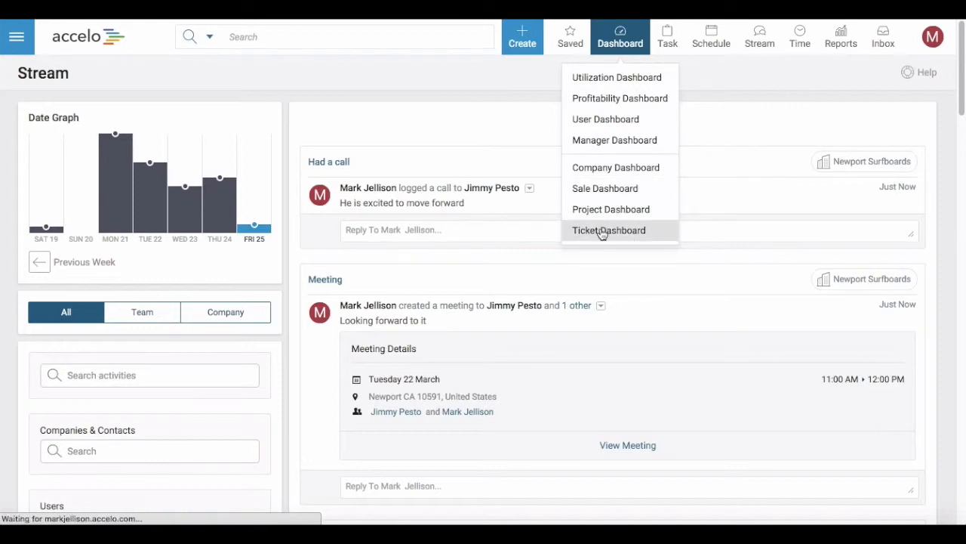
left_click(610, 229)
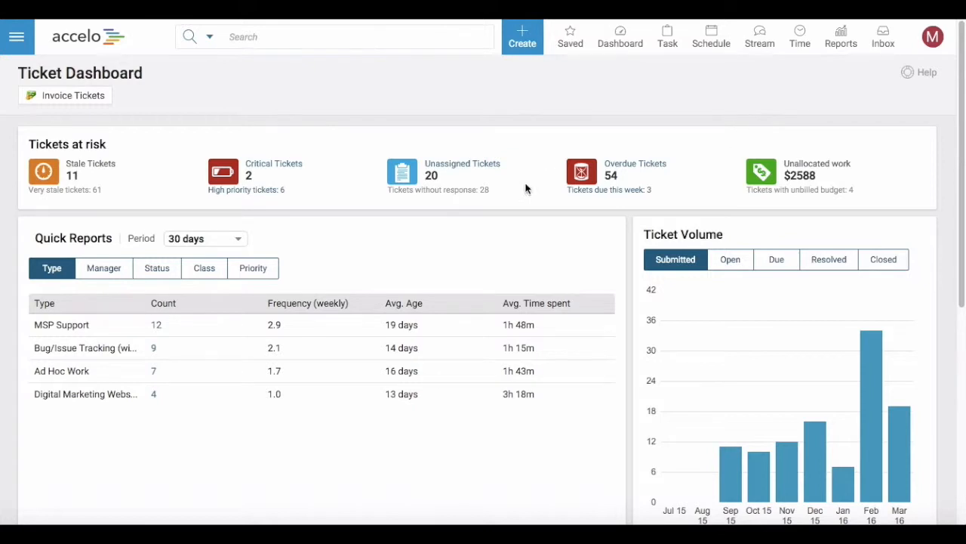
mouse_move(332, 295)
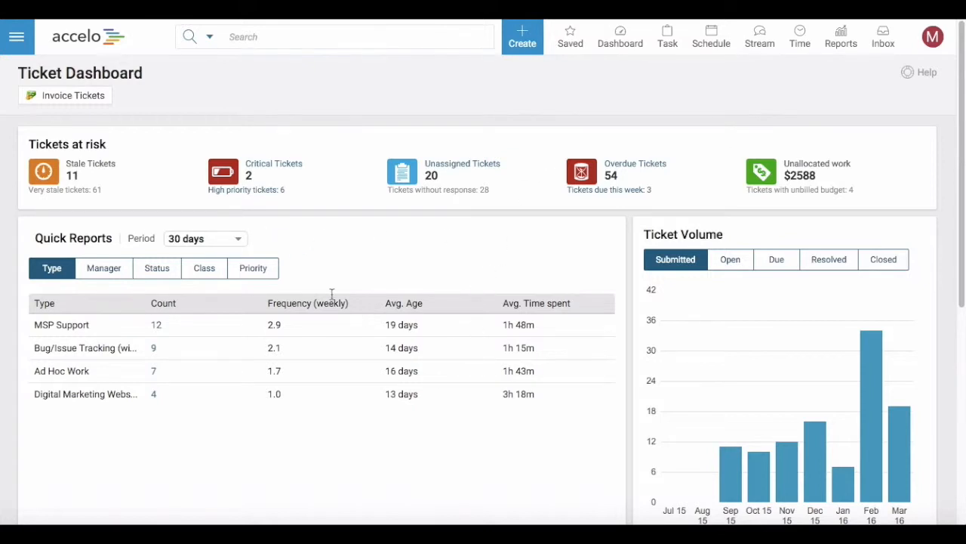
mouse_move(471, 272)
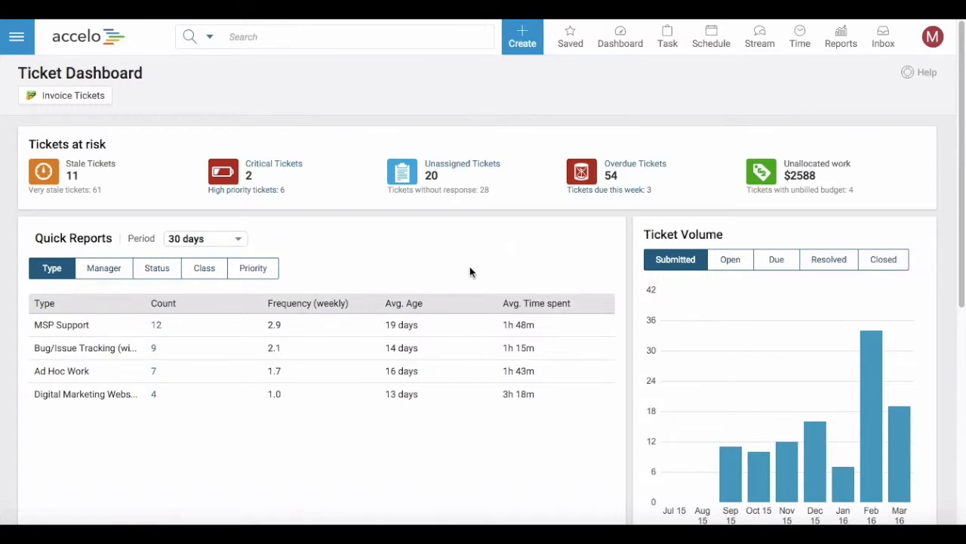
mouse_move(118, 198)
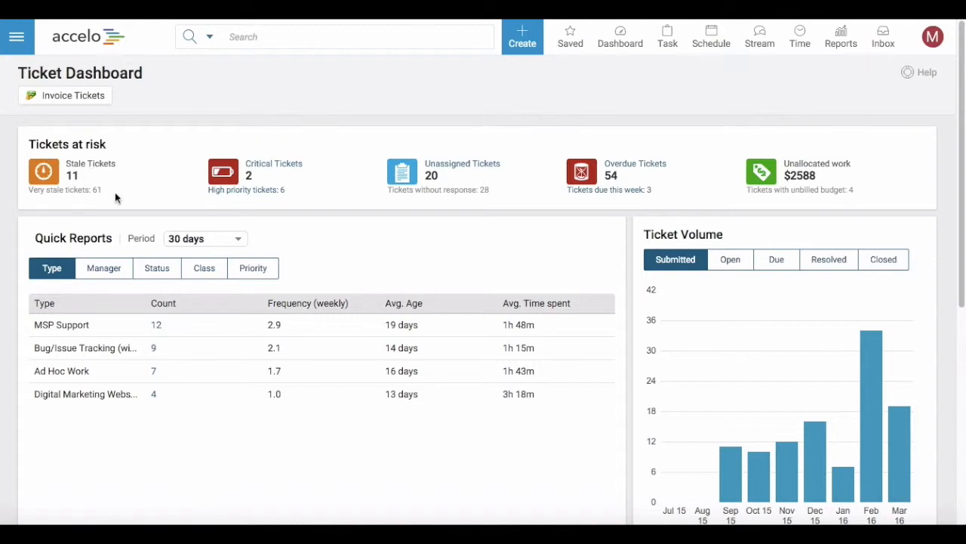
mouse_move(211, 106)
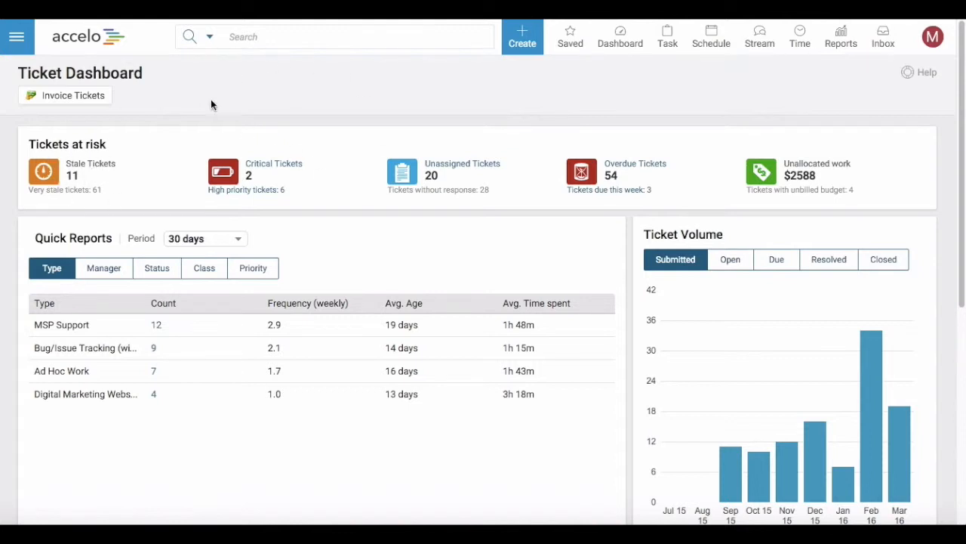
mouse_move(465, 193)
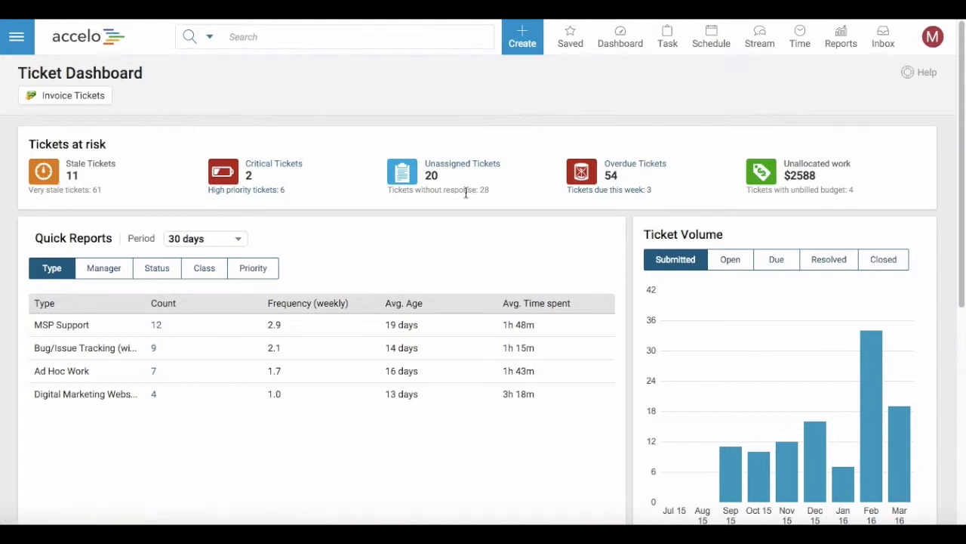
mouse_move(577, 197)
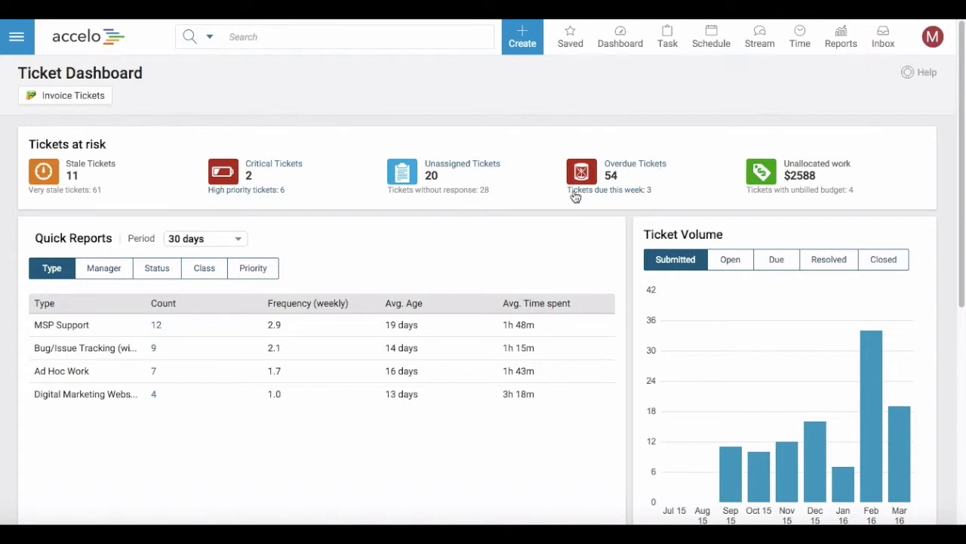
mouse_move(845, 184)
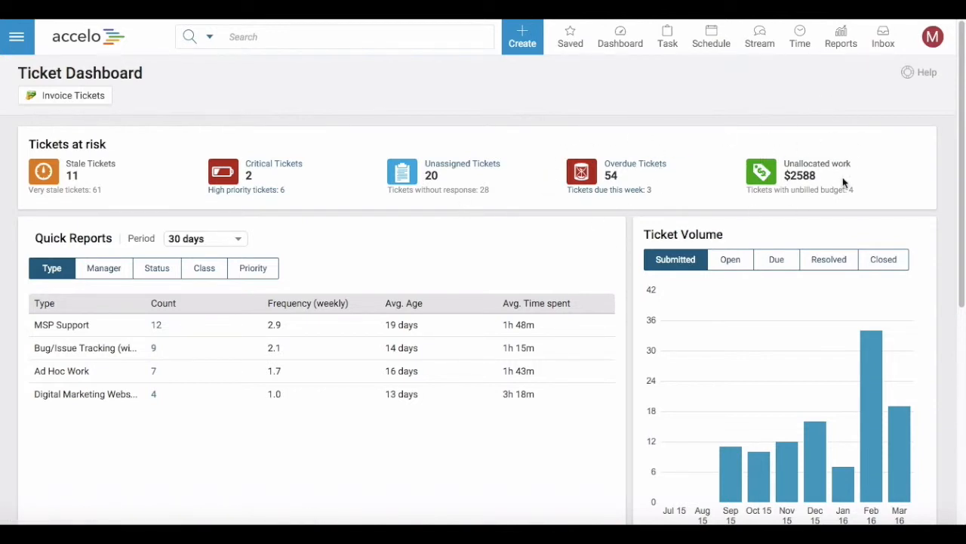
mouse_move(809, 163)
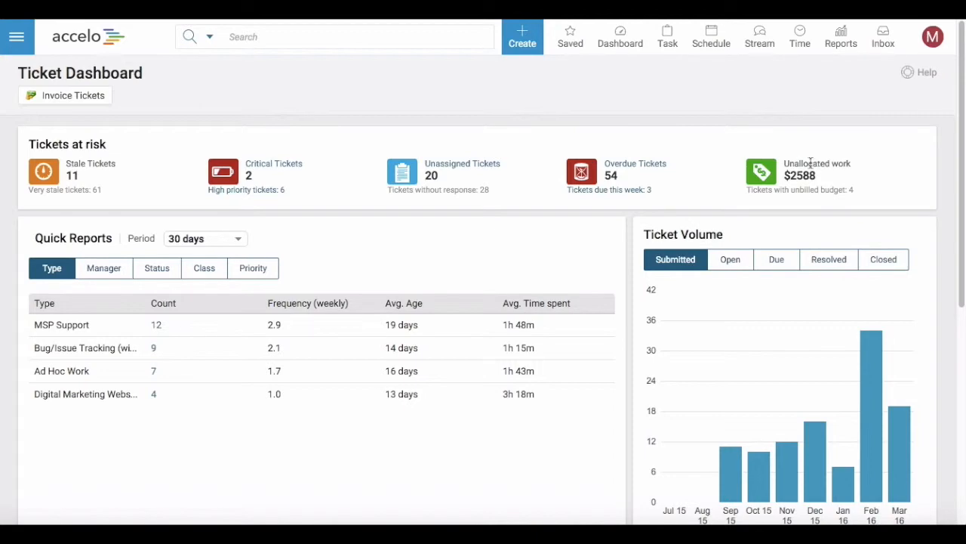
Scroll down to the staff Performance table and back up to the Quick Reports
scroll("down", 3)
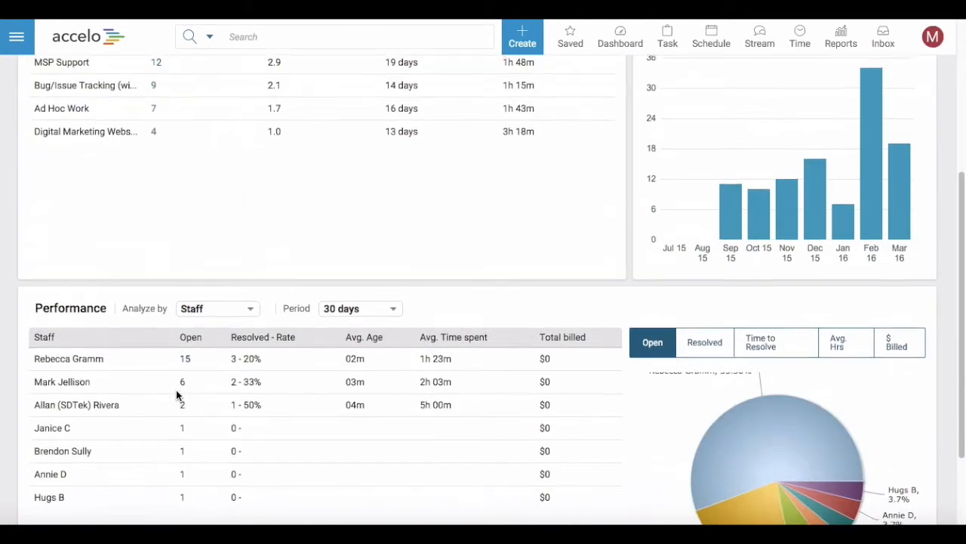
scroll("up", 3)
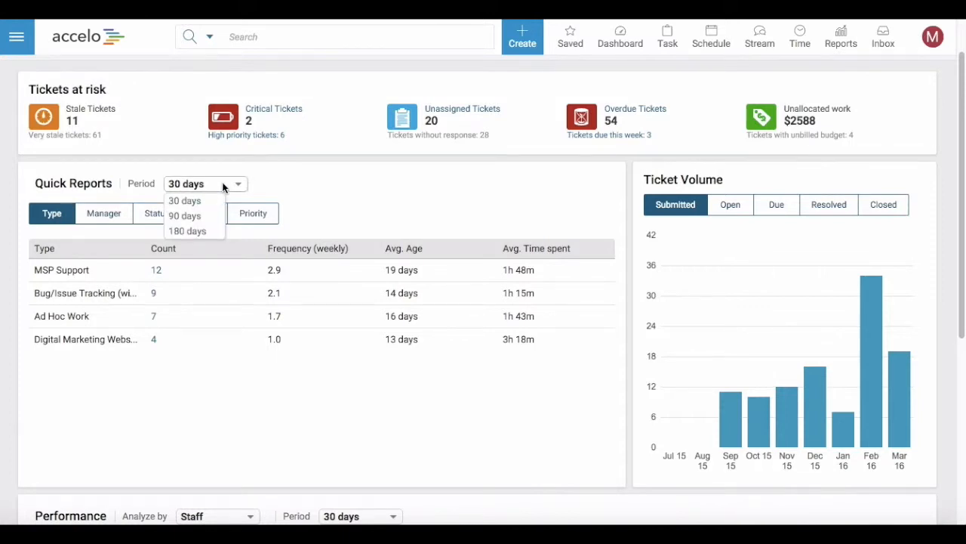
Cycle the Quick Reports period through 90 and 180 days, ending on 30 days
left_click(184, 215)
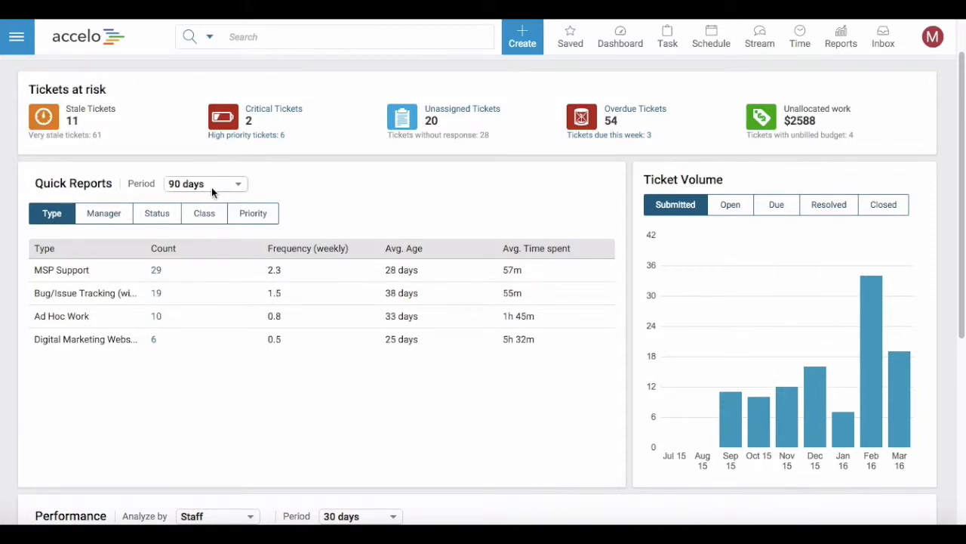
left_click(204, 185)
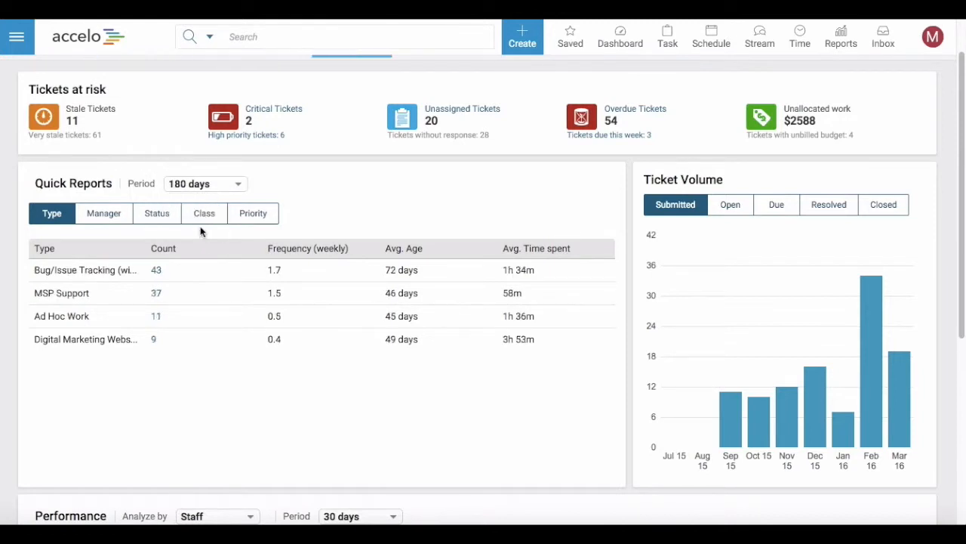
left_click(204, 185)
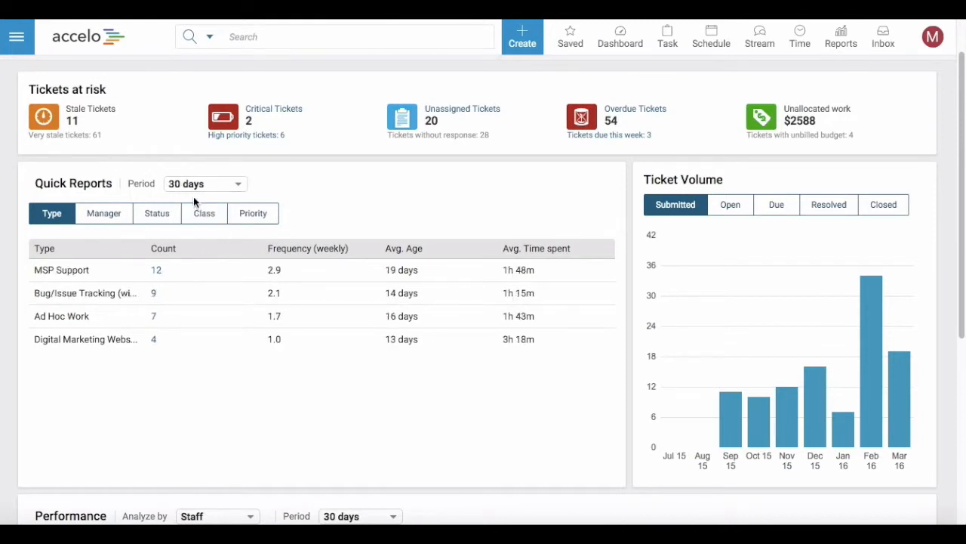
mouse_move(103, 213)
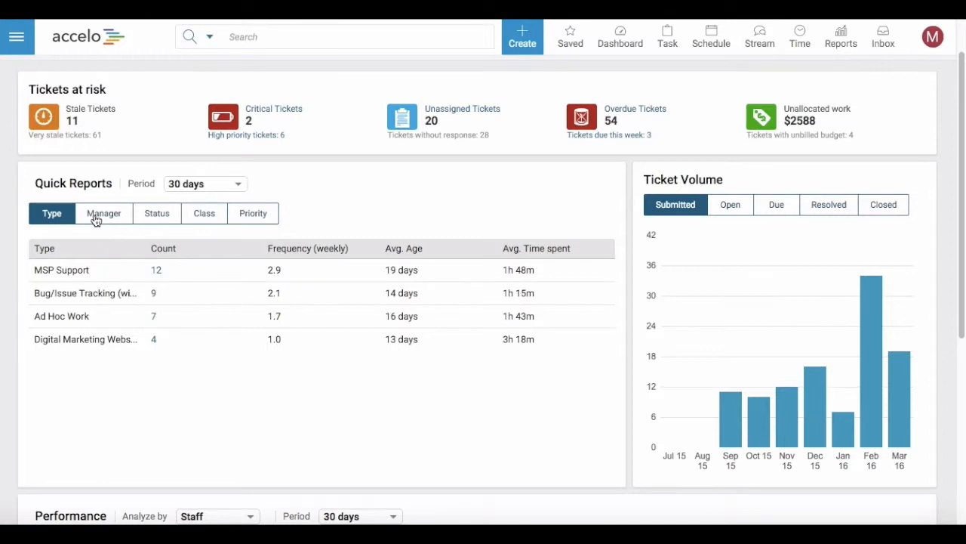
Flip the 30-day quick report through Manager, Status, Class and Priority breakdowns, ending on Priority
left_click(103, 213)
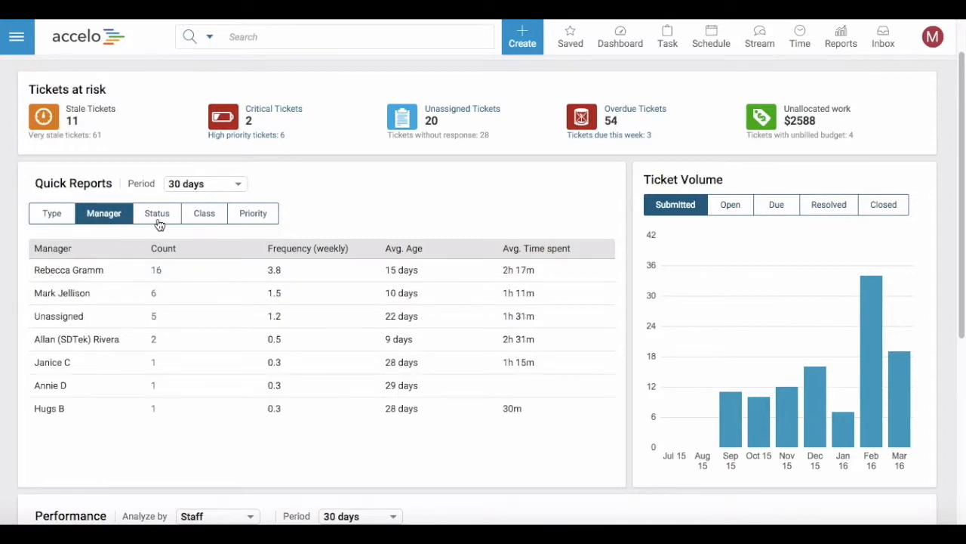
left_click(157, 213)
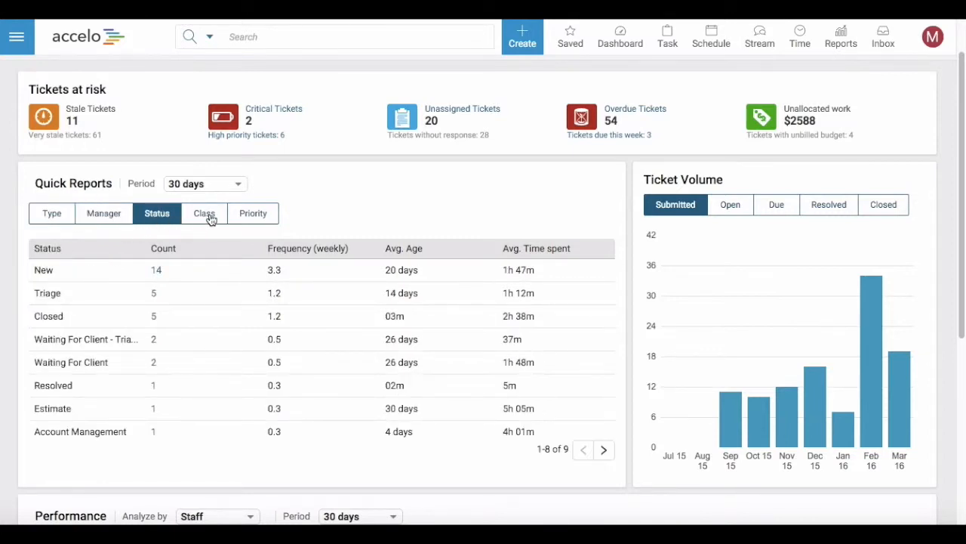
left_click(204, 213)
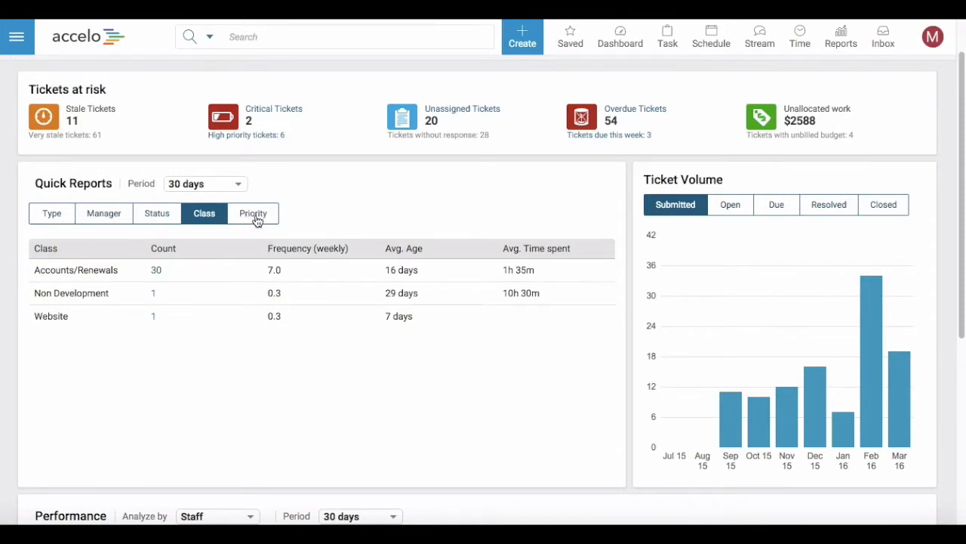
left_click(254, 213)
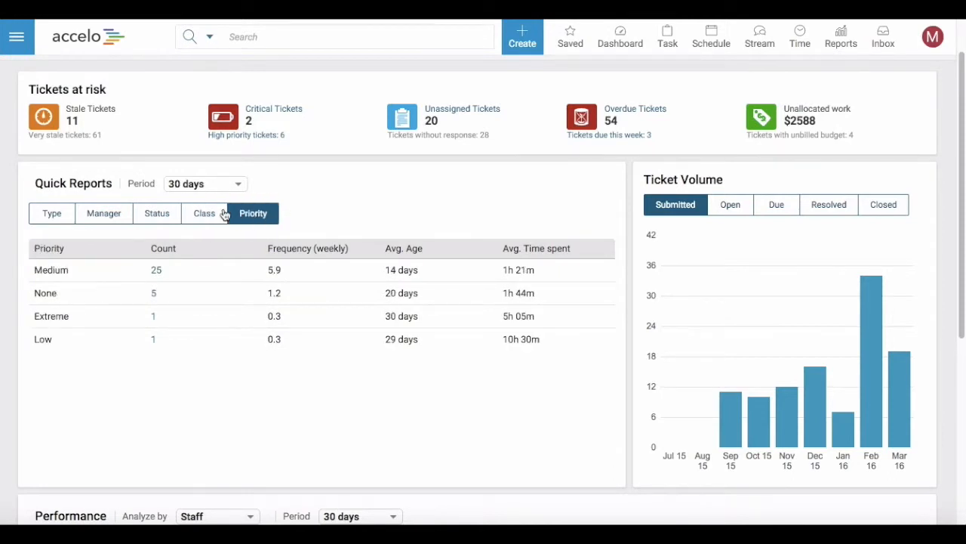
left_click(157, 213)
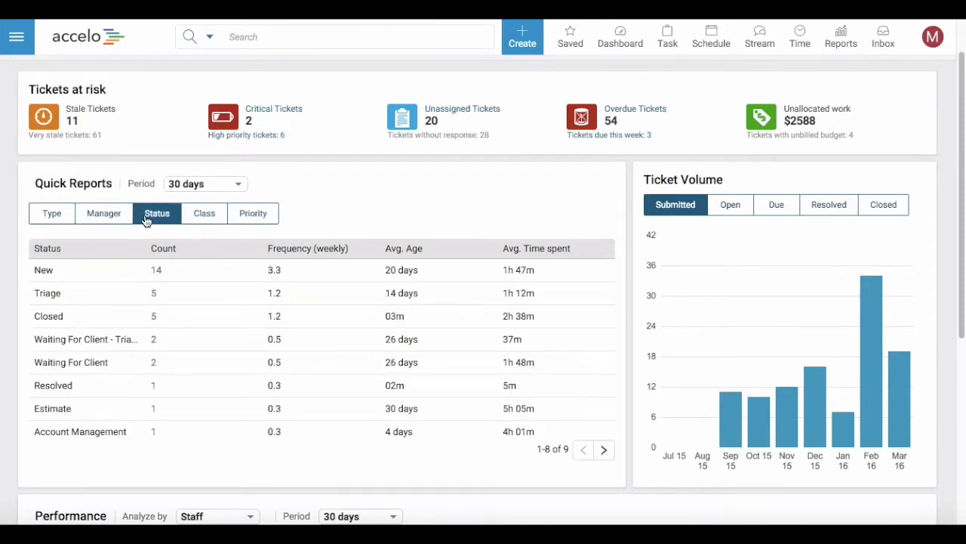
left_click(204, 213)
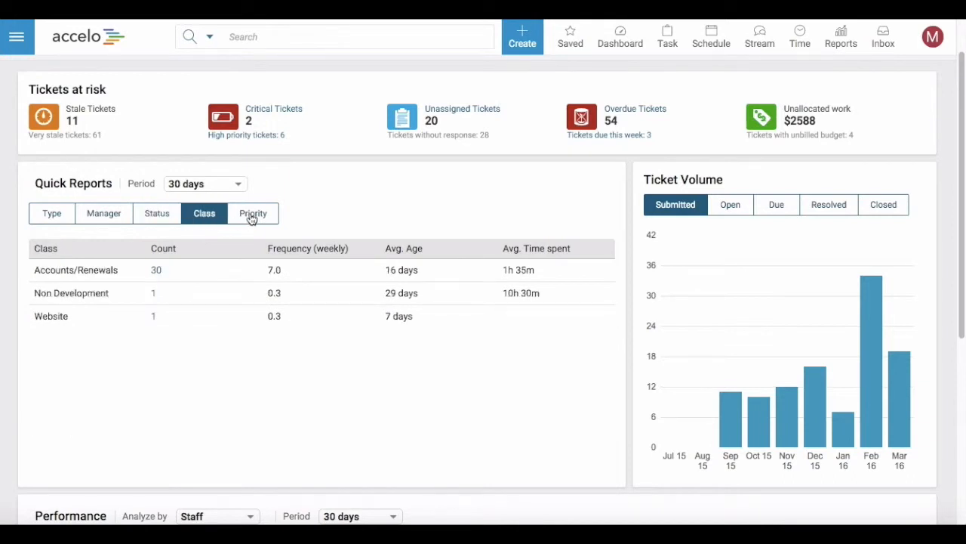
left_click(253, 213)
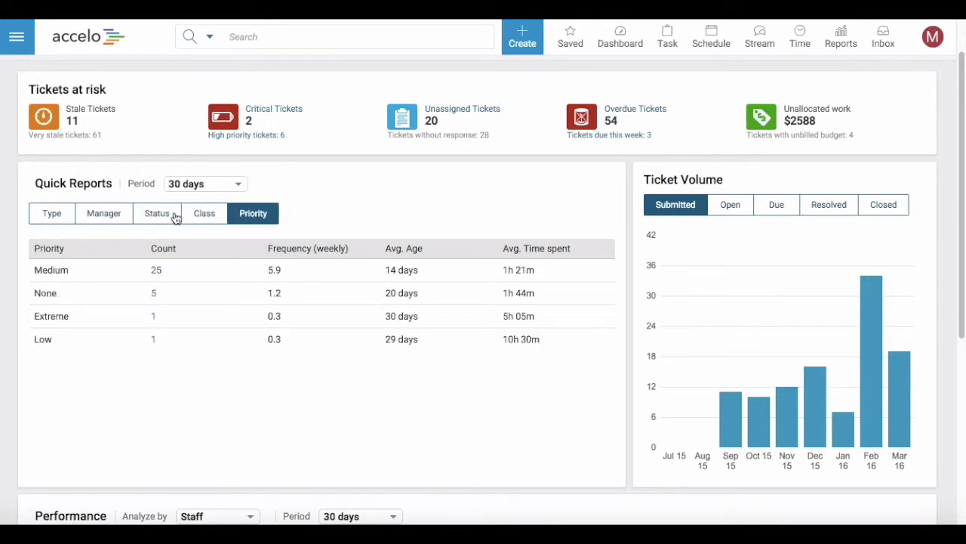
mouse_move(329, 222)
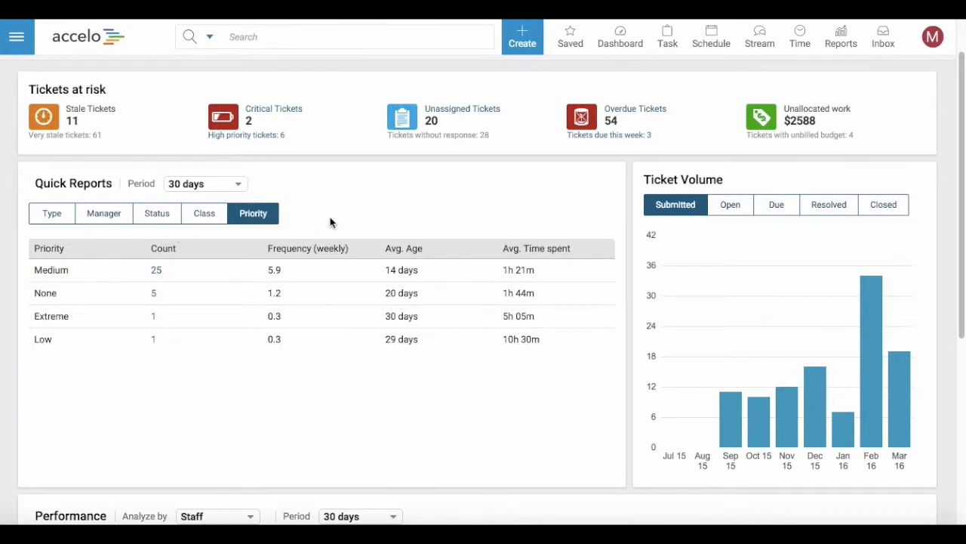
mouse_move(526, 184)
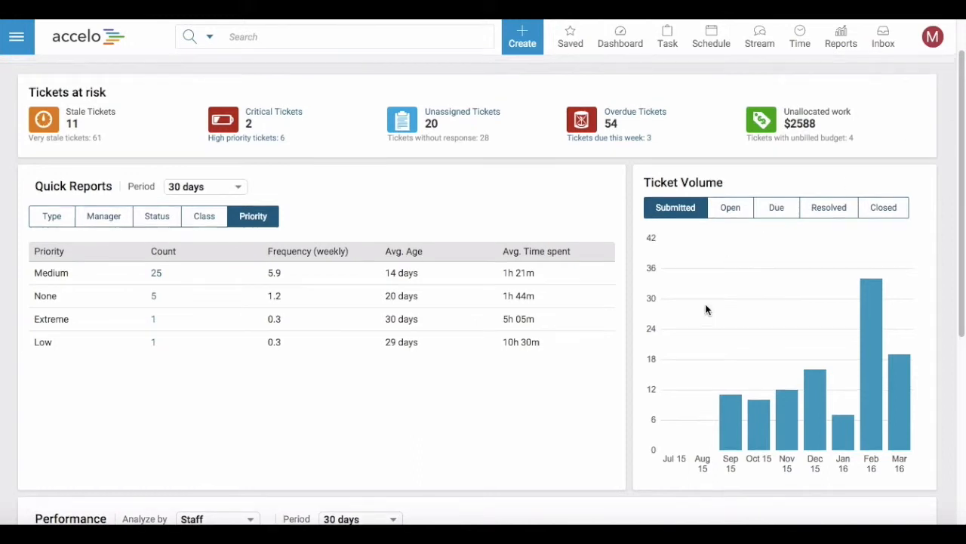
mouse_move(731, 417)
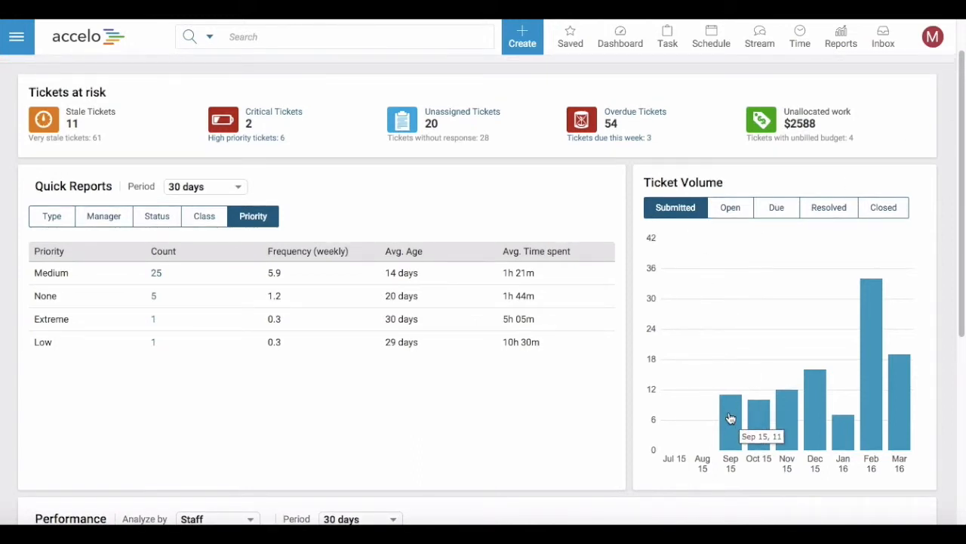
scroll("down", 3)
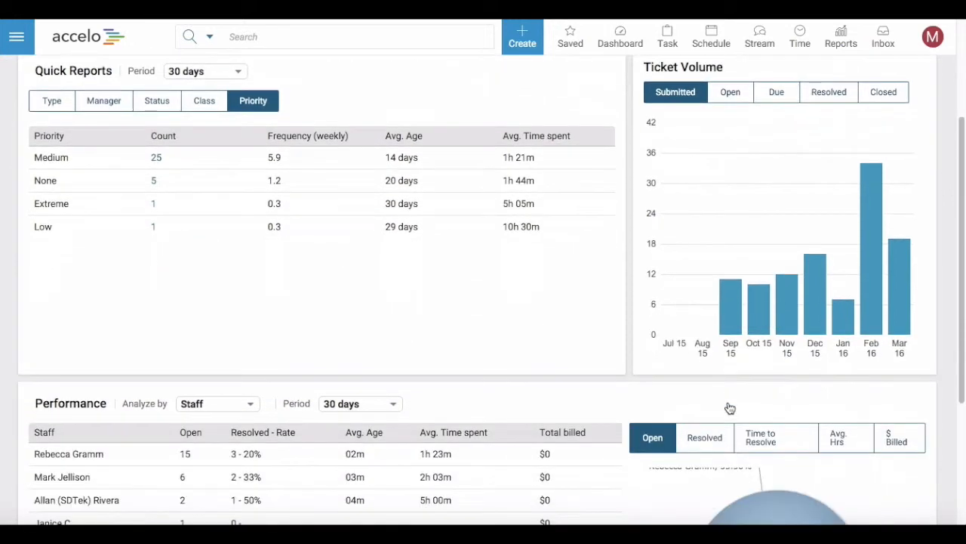
Switch the Performance table to analyse by Company instead of Staff
scroll("down", 3)
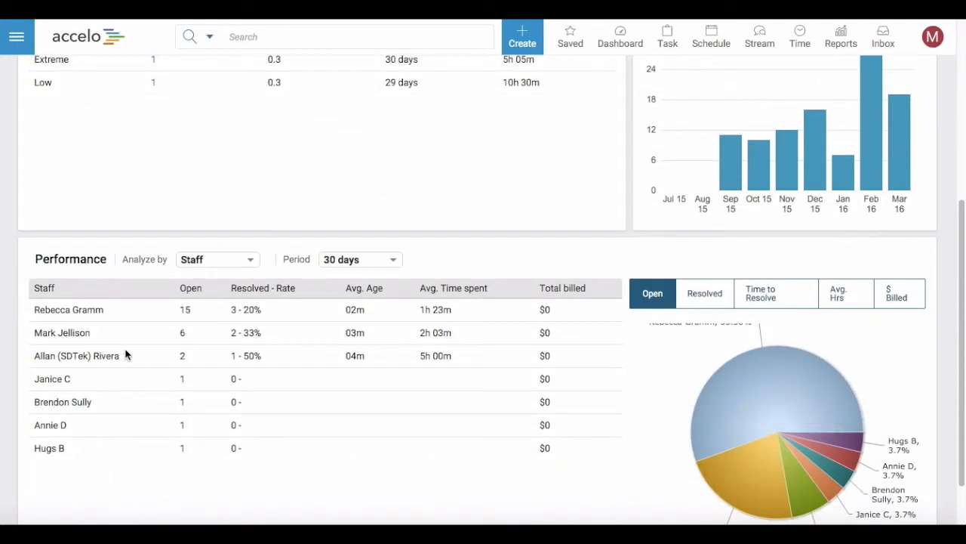
mouse_move(67, 330)
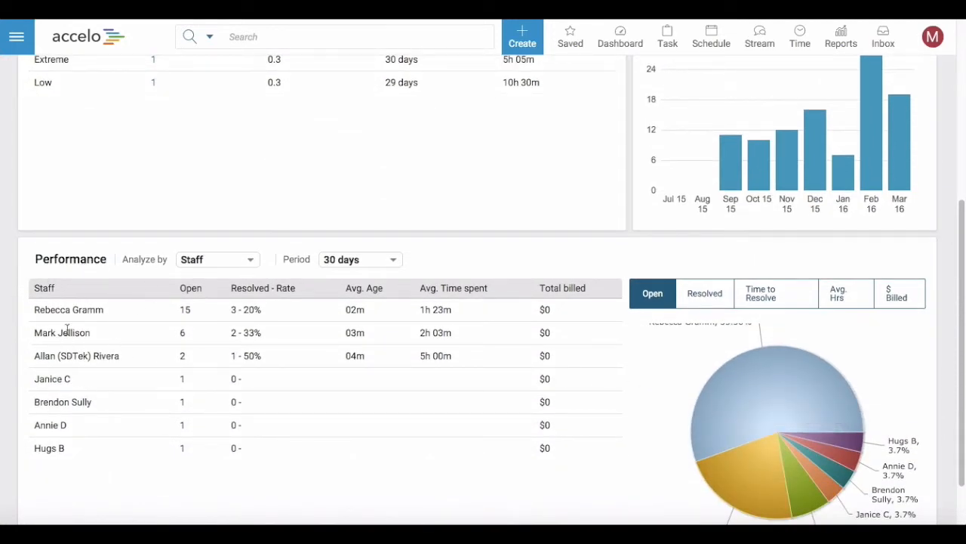
left_click(217, 260)
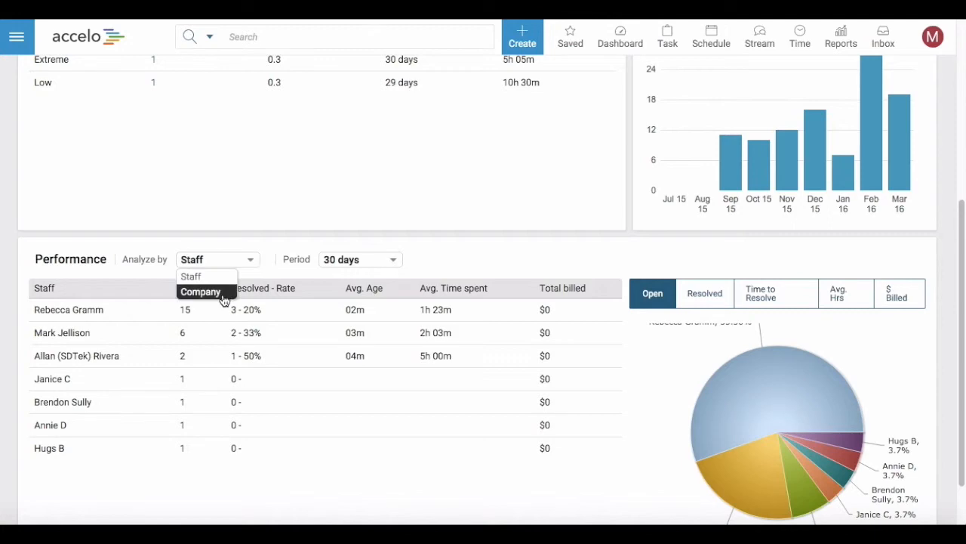
left_click(199, 293)
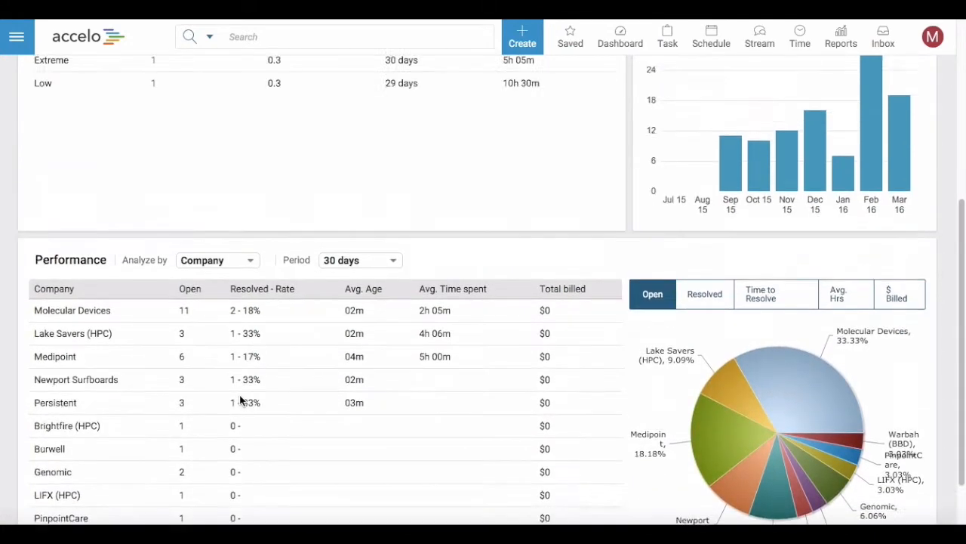
scroll("up", 3)
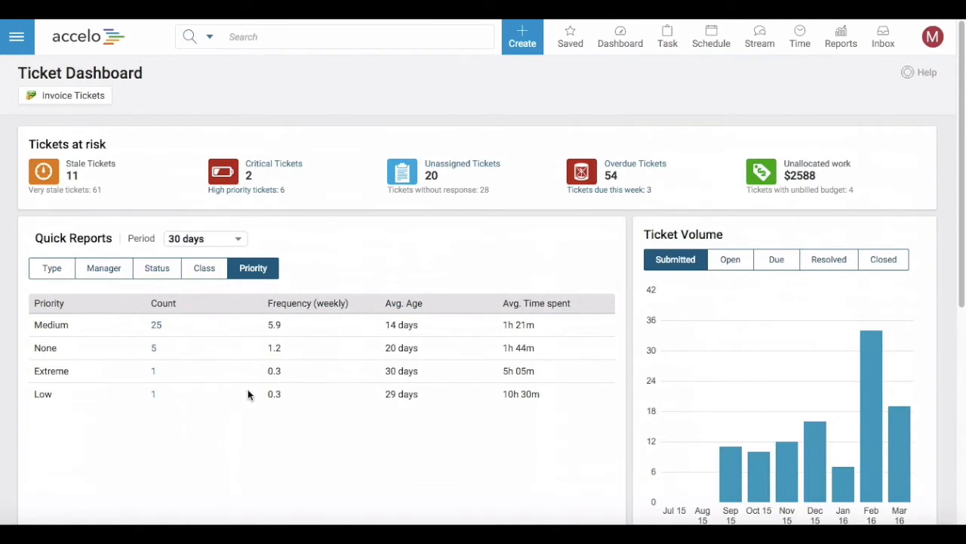